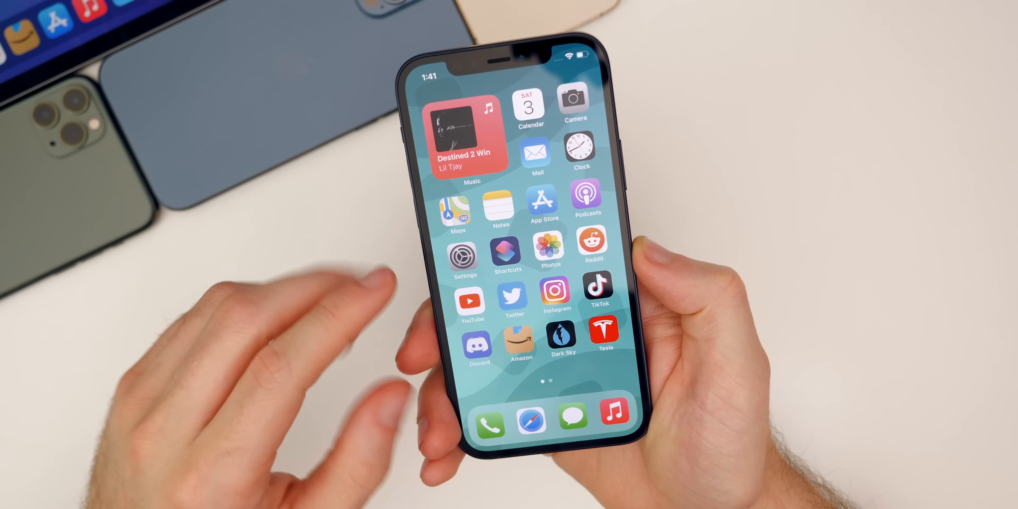
Step: Launch Settings and browse the main list past General and Display & Brightness
click(462, 257)
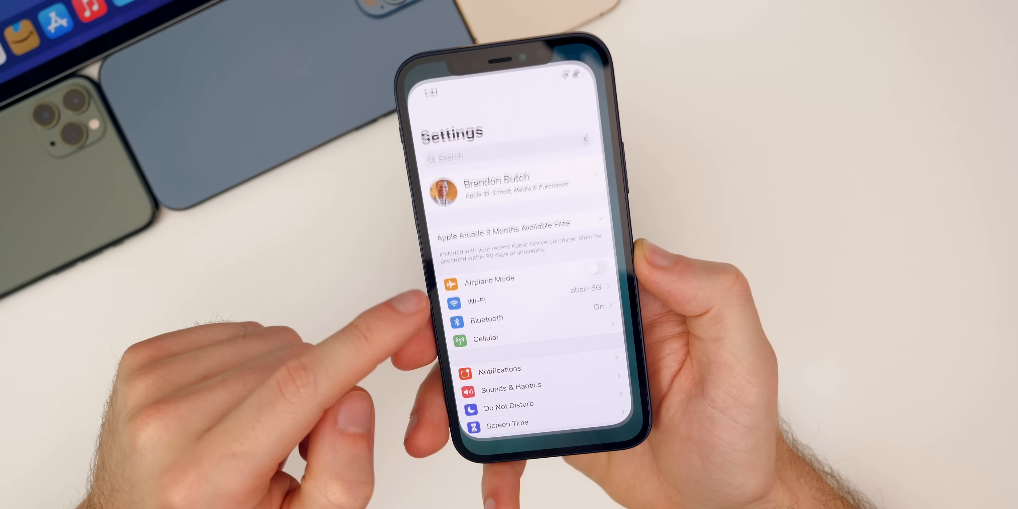
scroll(down, 3)
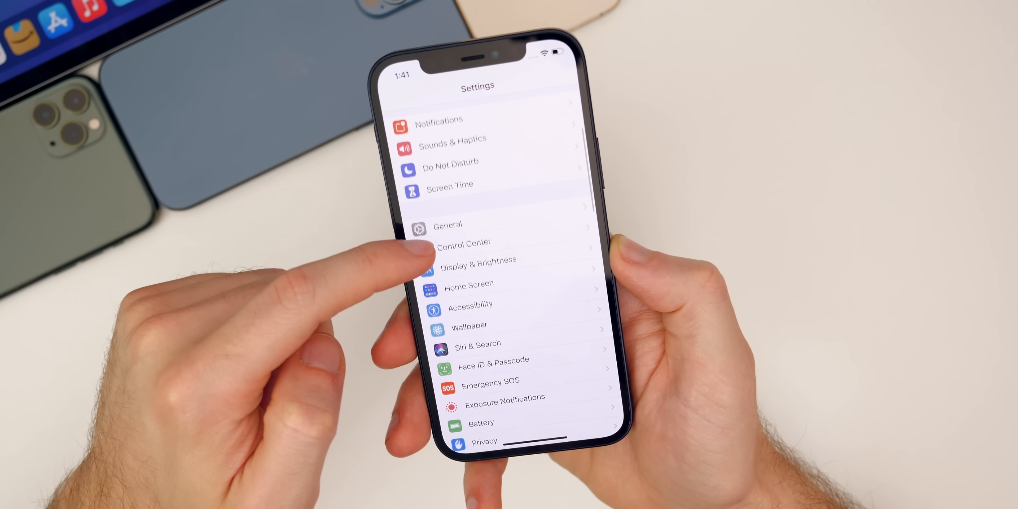
click(477, 343)
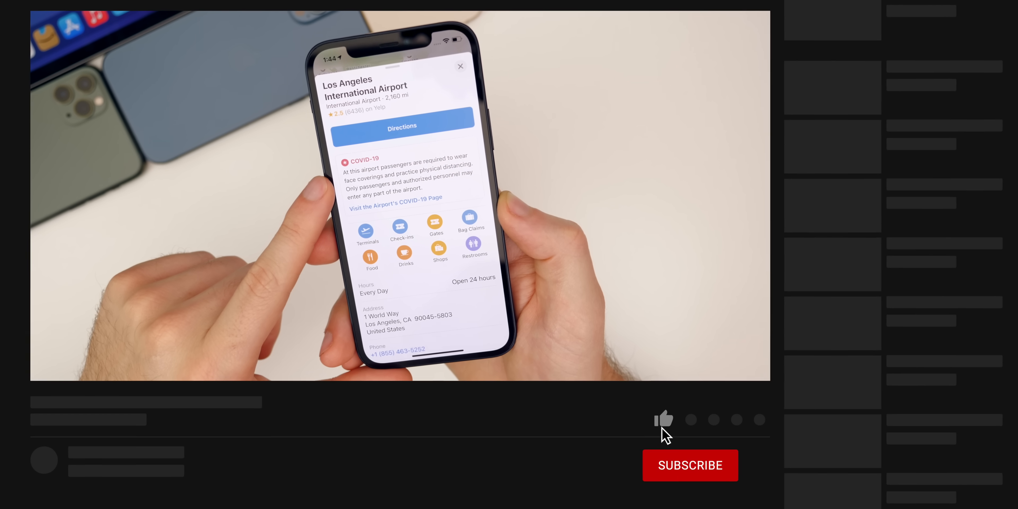
Step: View the LAX place card with Directions, COVID-19 info and airport guide buttons
click(664, 423)
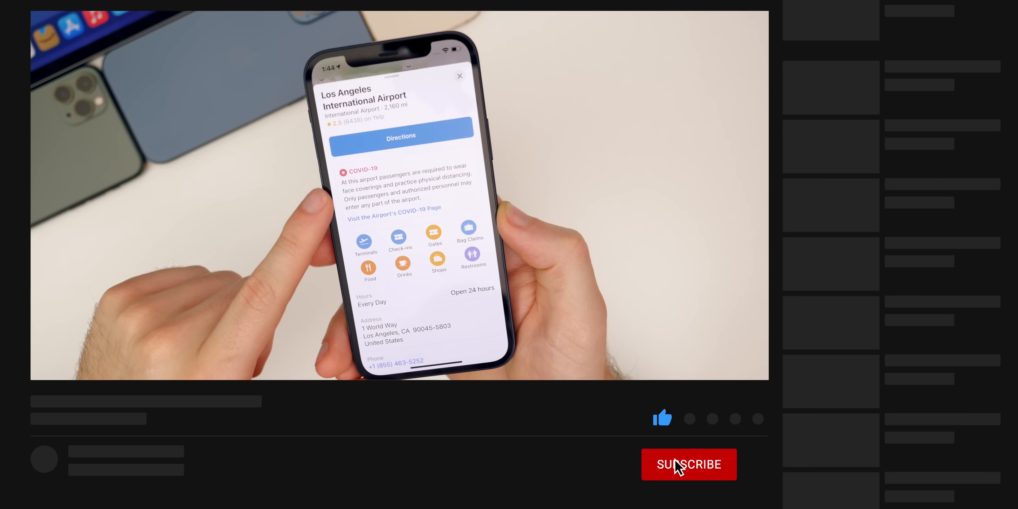
click(688, 466)
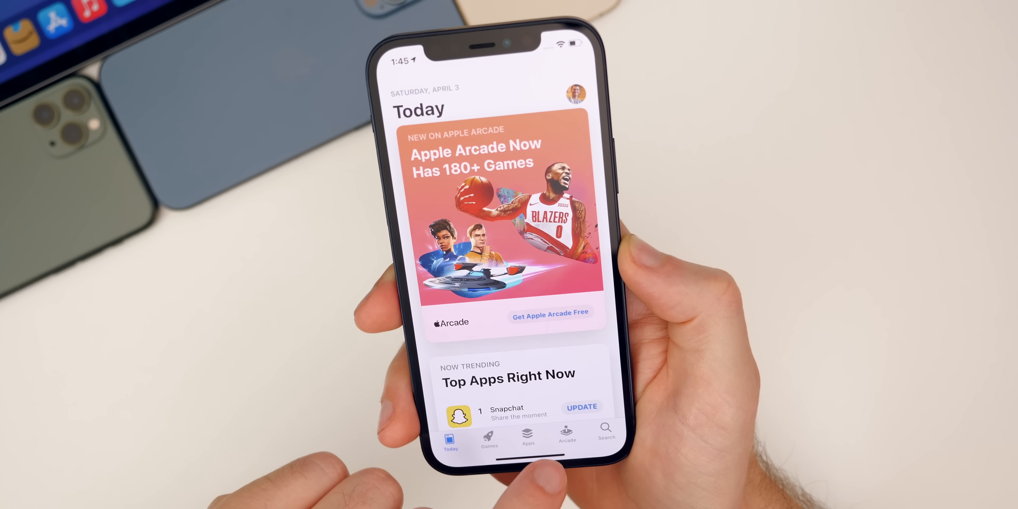
Step: Go to the Arcade section and its full New Games list
click(567, 434)
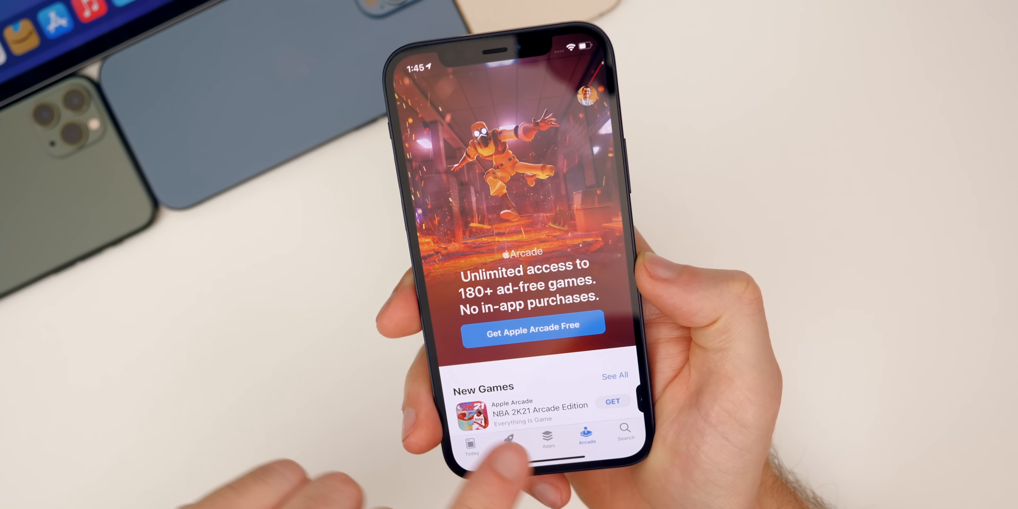
scroll(down, 3)
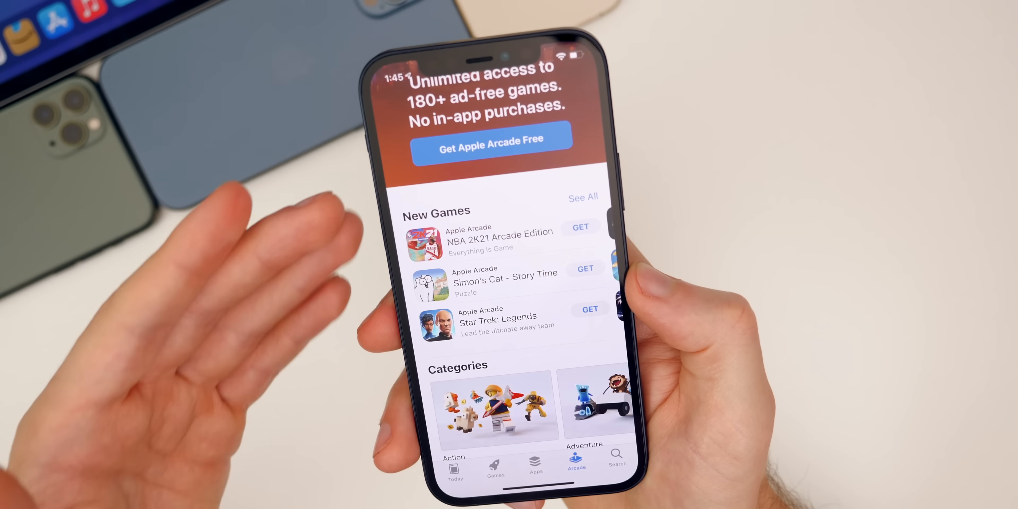
click(583, 196)
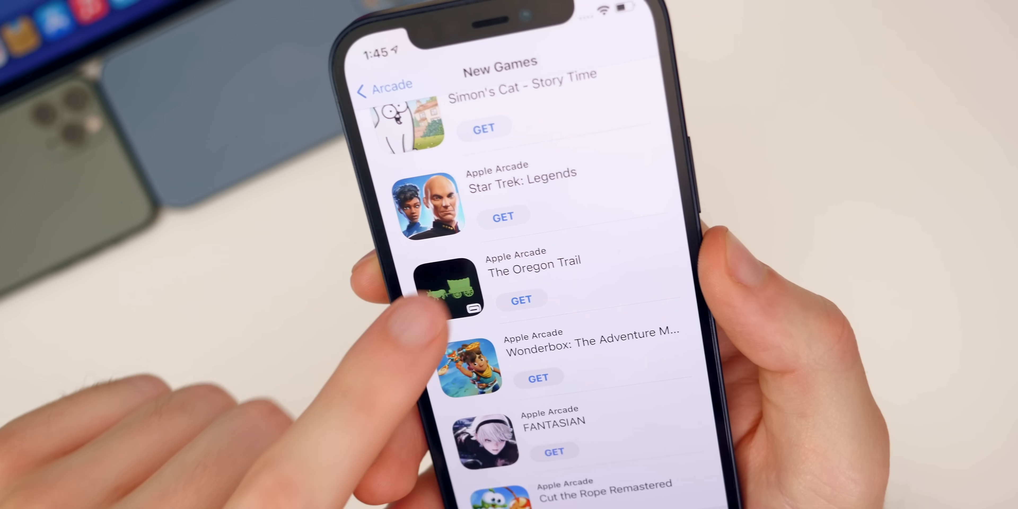
Step: Check The Oregon Trail's page, then browse further down the New Games list
click(449, 291)
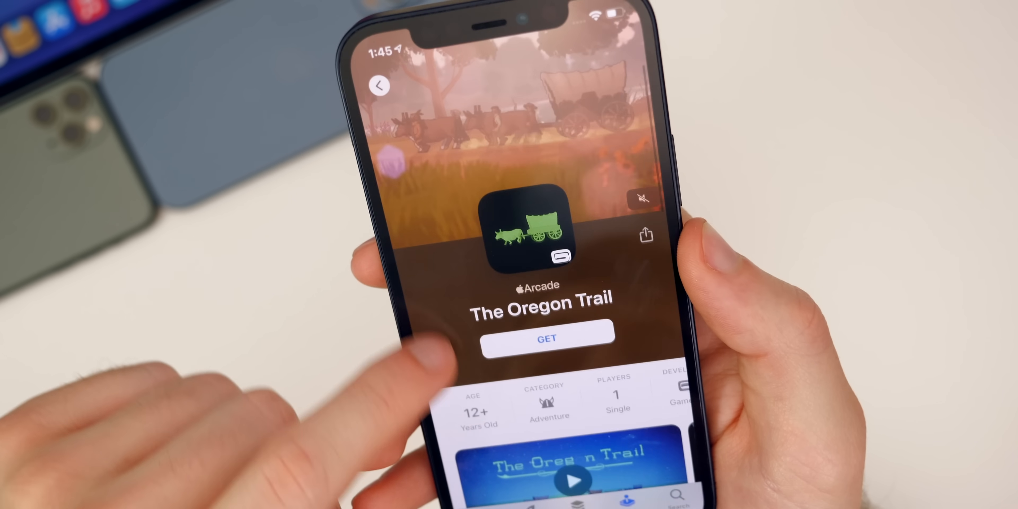
click(379, 85)
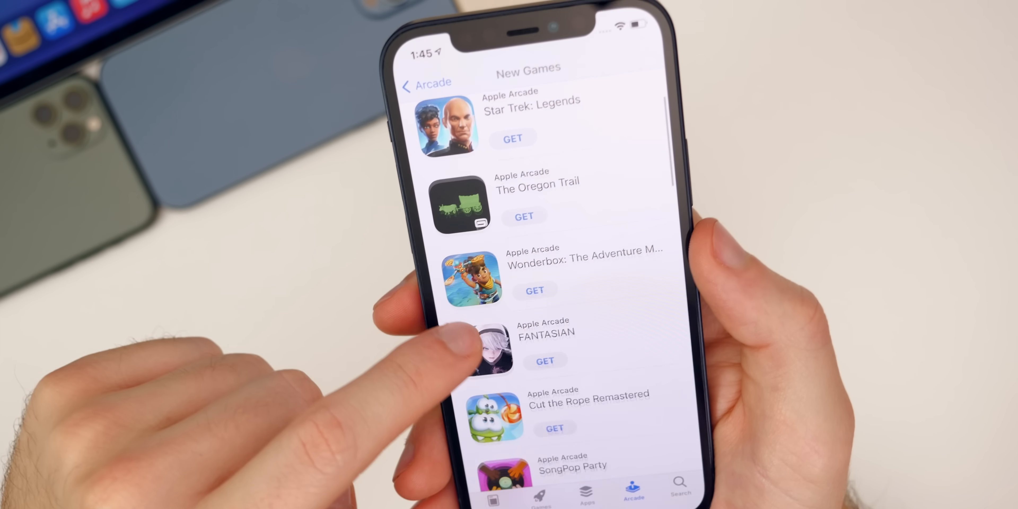
scroll(down, 3)
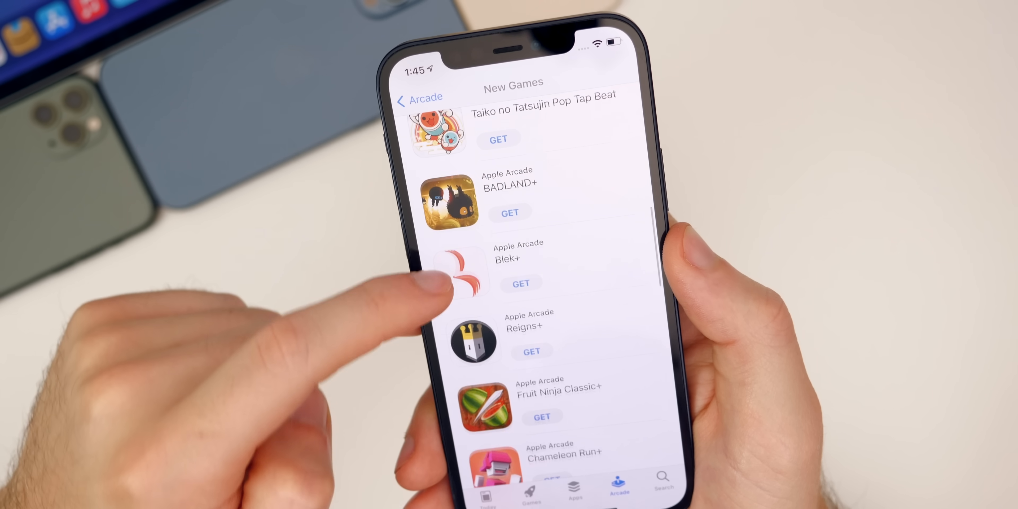
scroll(down, 3)
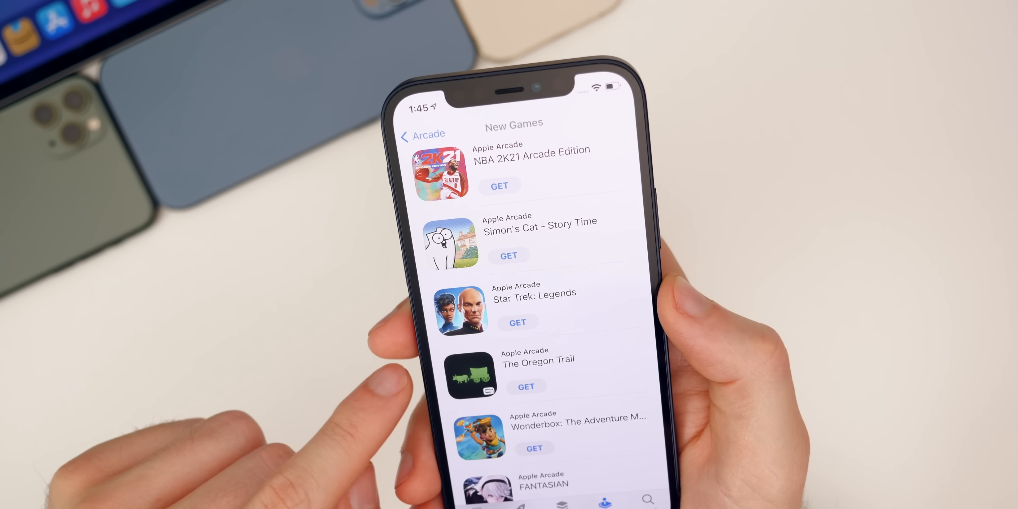
click(423, 133)
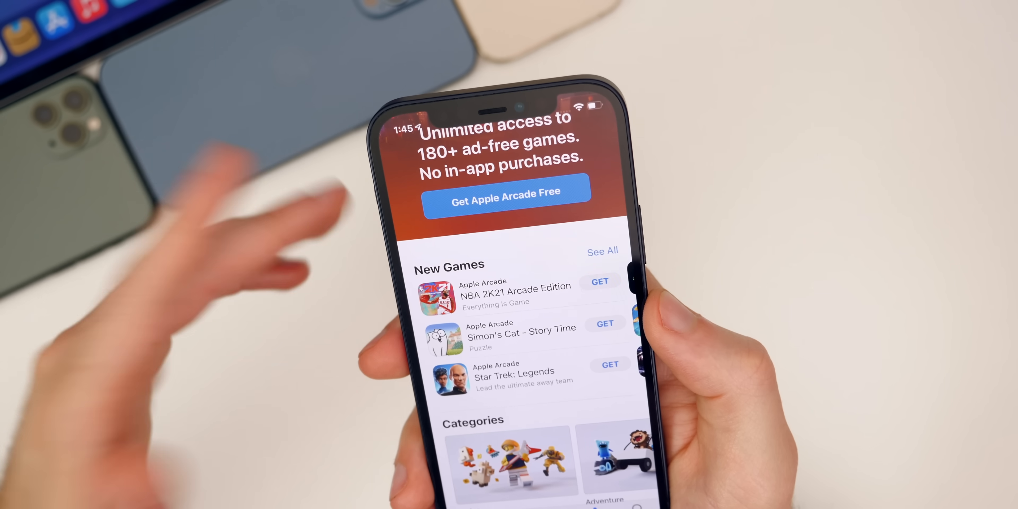
click(540, 440)
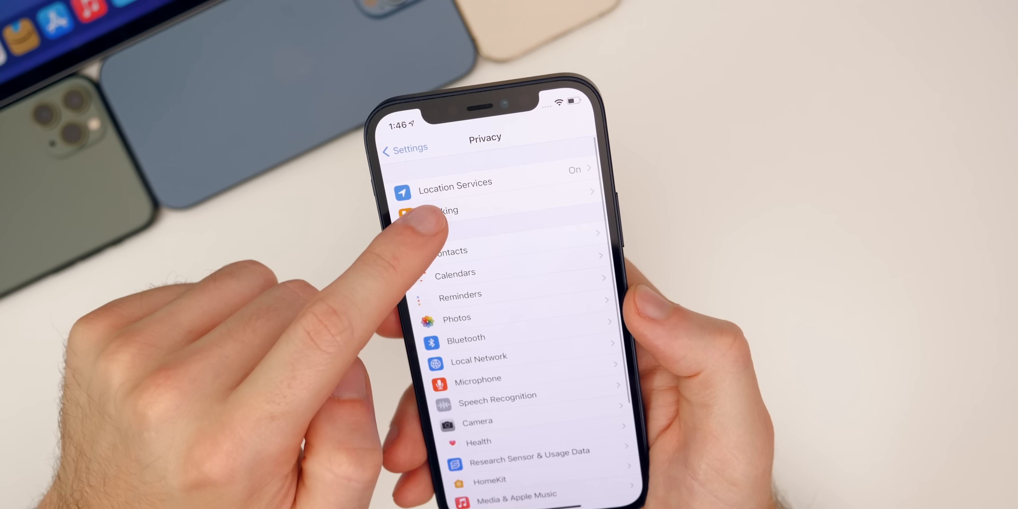
Step: View Privacy with Location Services, Tracking and per-app permission categories
click(430, 212)
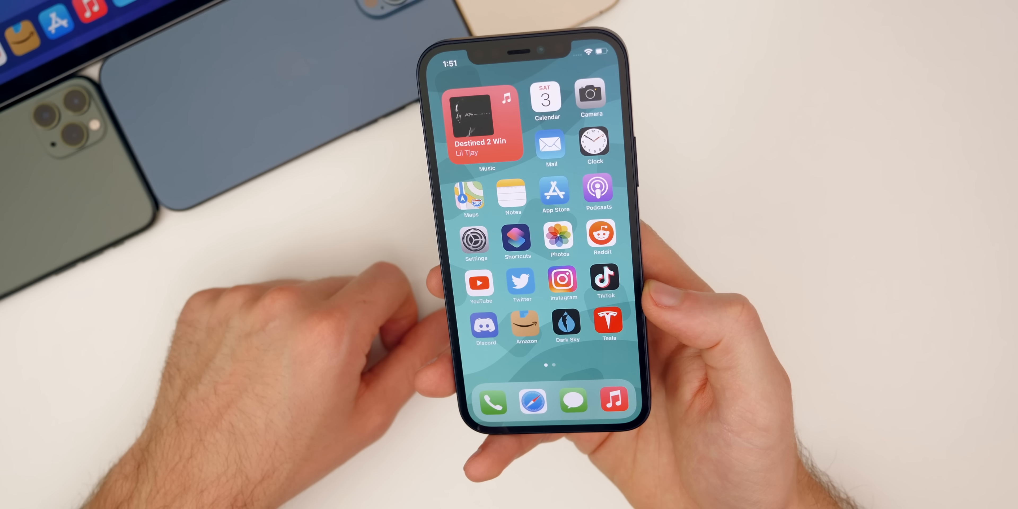
Step: Expand the Now Playing screen for Lil Tjay's Move On (Bonus)
click(474, 124)
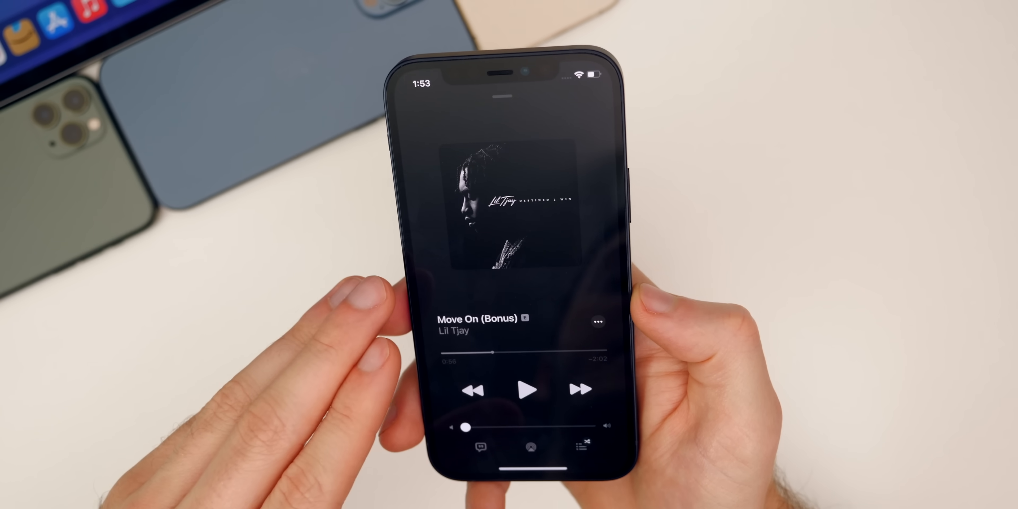
Step: Show the AirPlay list of speakers and TVs for the current song
click(530, 448)
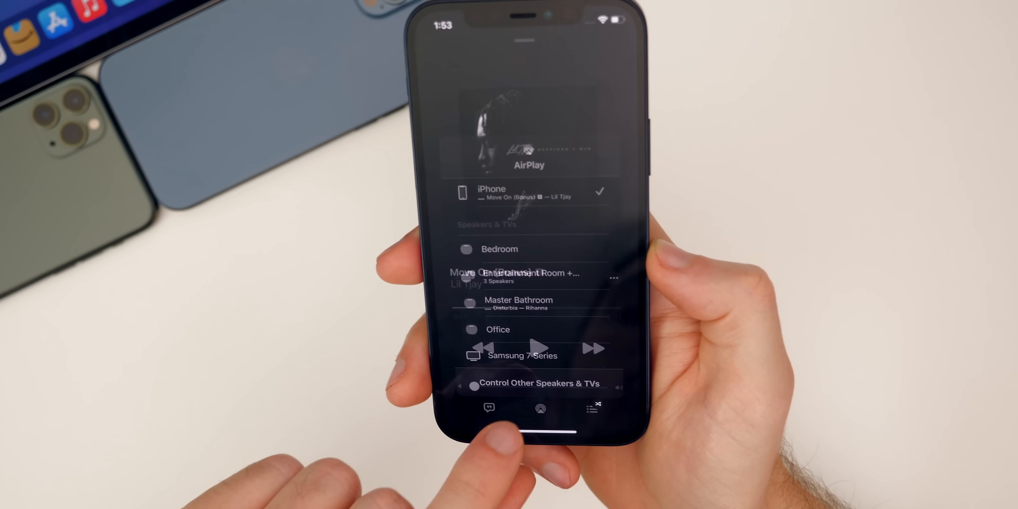
click(540, 410)
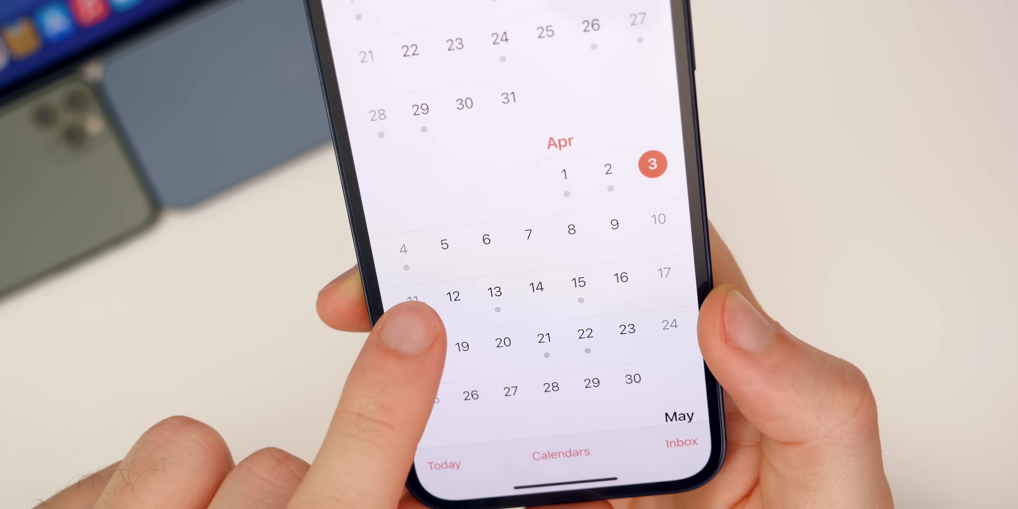
scroll(down, 3)
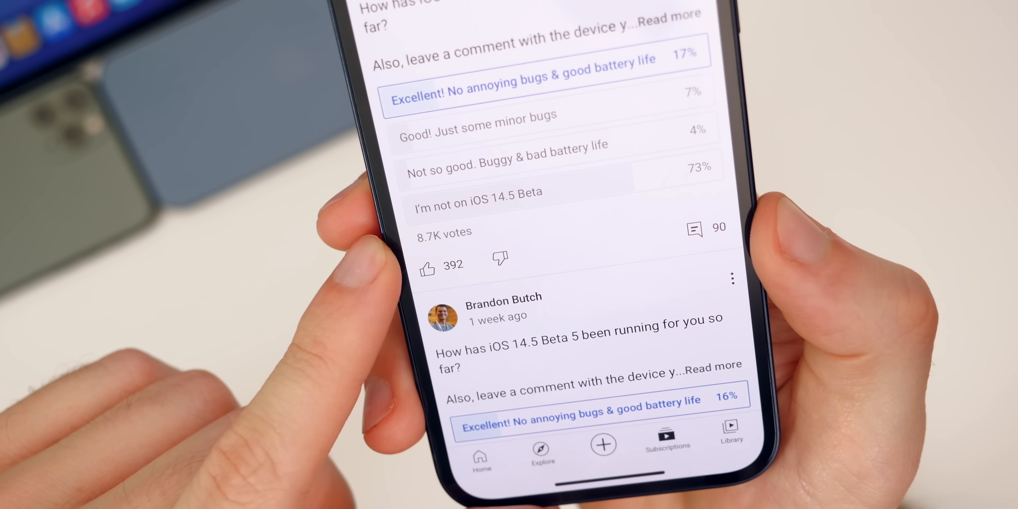
Step: Reach the Beta 6 poll on the Community tab and view its comments
scroll(down, 3)
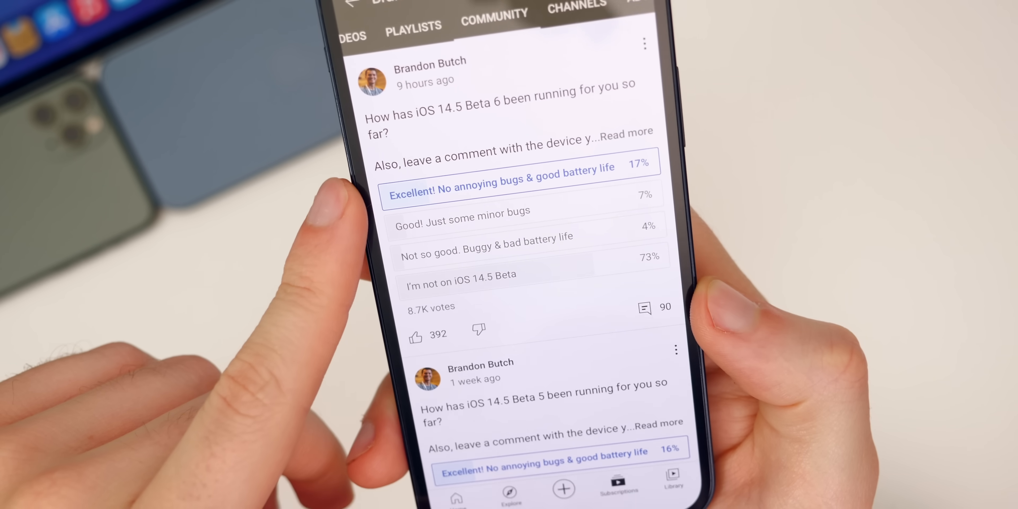
click(645, 307)
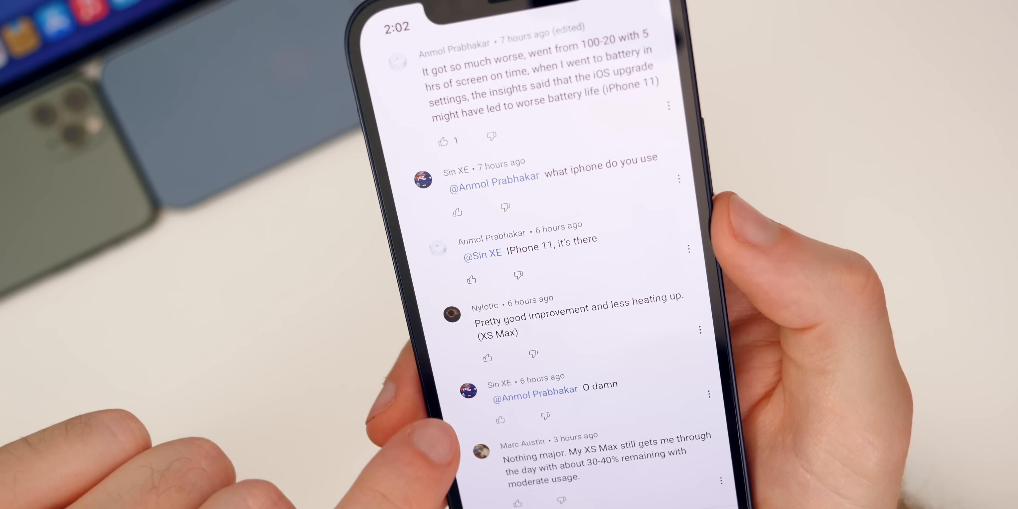
scroll(down, 3)
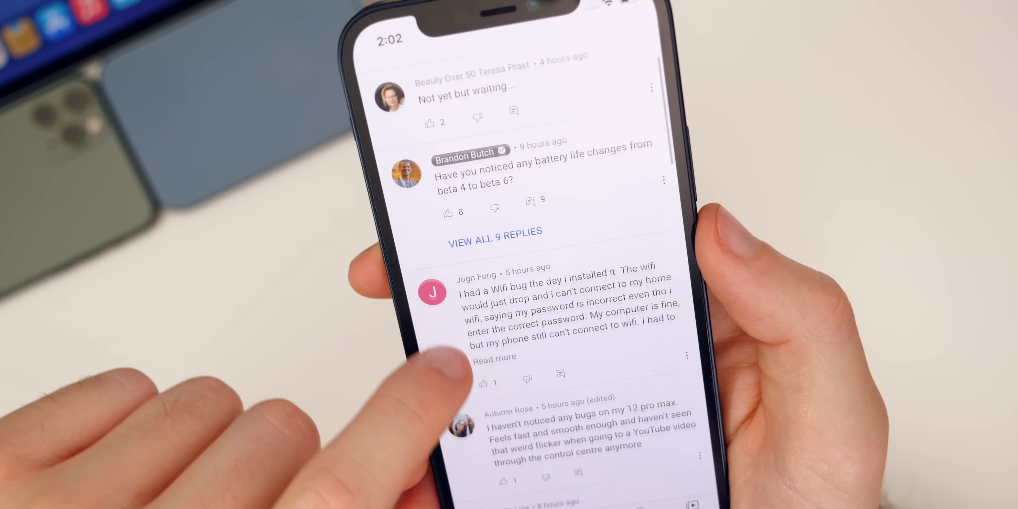
scroll(down, 3)
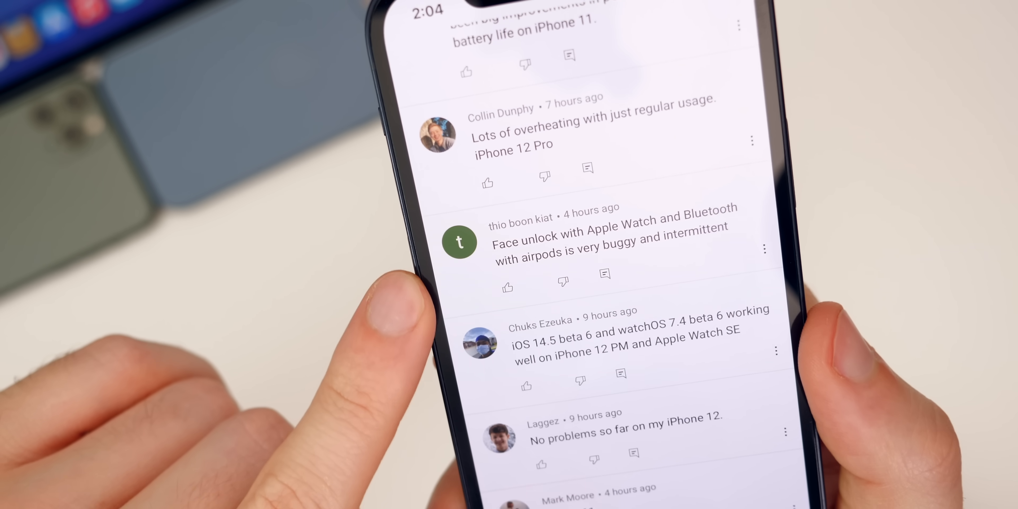
scroll(down, 3)
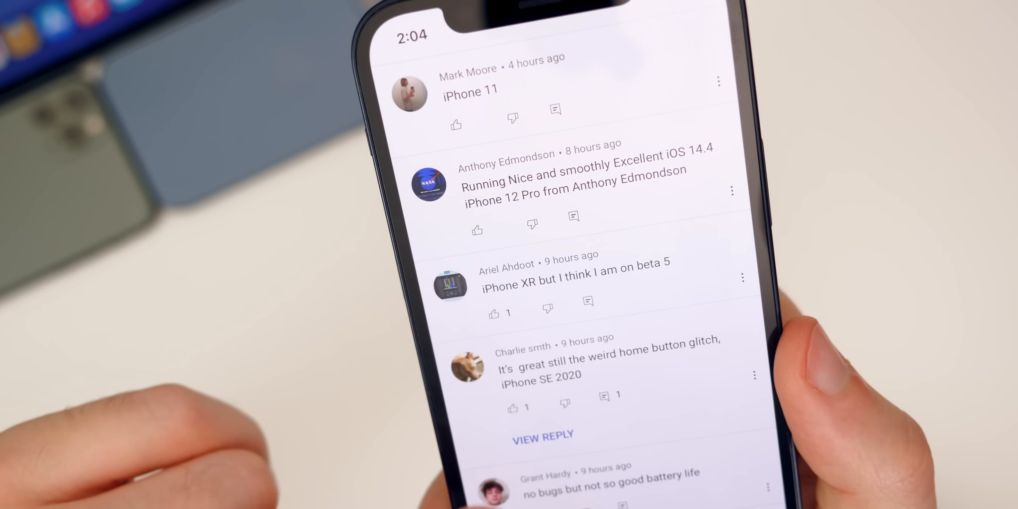
scroll(down, 3)
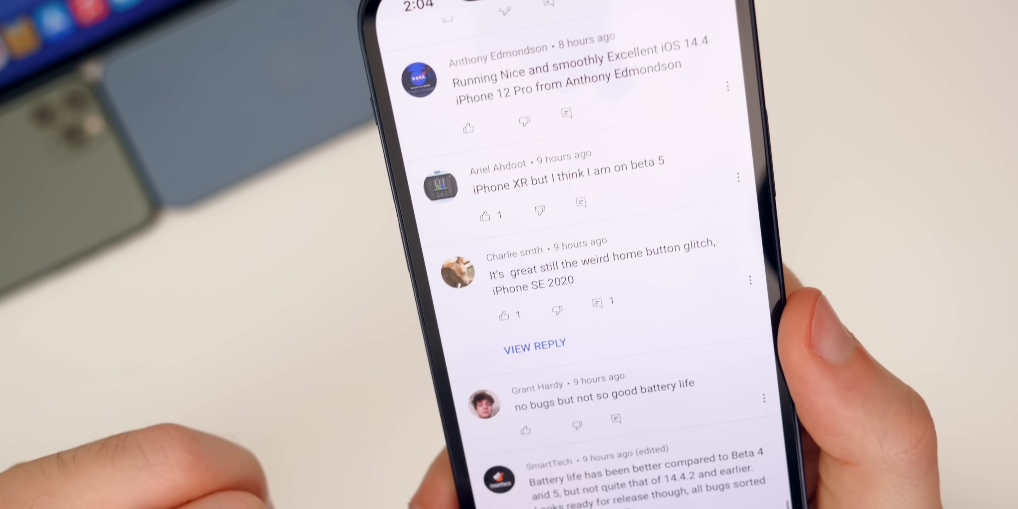